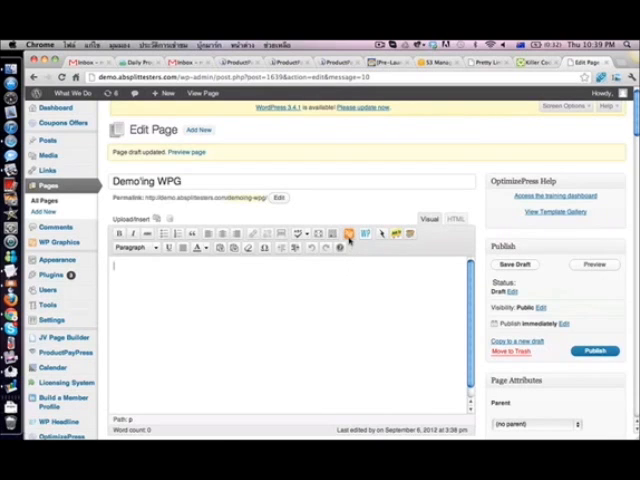
pyautogui.moveTo(349, 232)
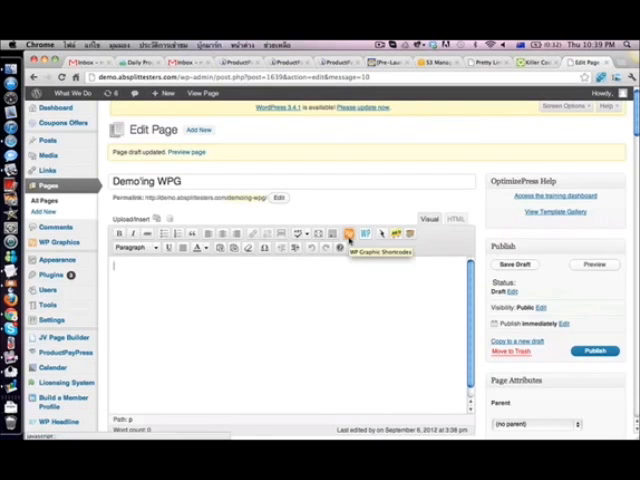
# Step: Open the WP Graphic Shortcodes gallery showing the five Testimonial templates
pyautogui.click(349, 233)
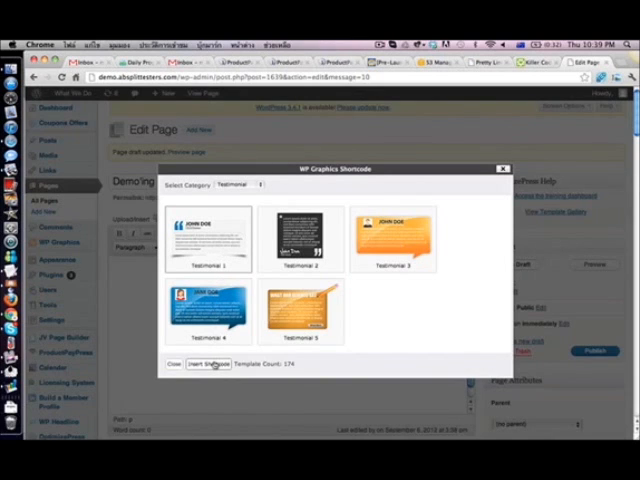
# Step: Insert Testimonial 1 and change its name to 'Jane Doe' and title to 'Mum'
pyautogui.click(202, 364)
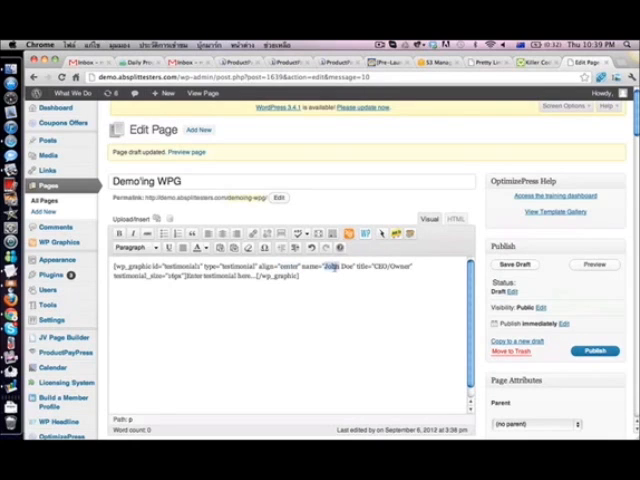
pyautogui.doubleClick(337, 268)
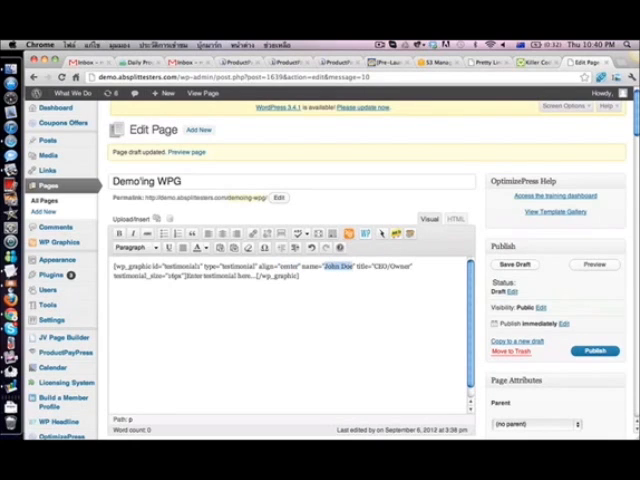
pyautogui.click(516, 264)
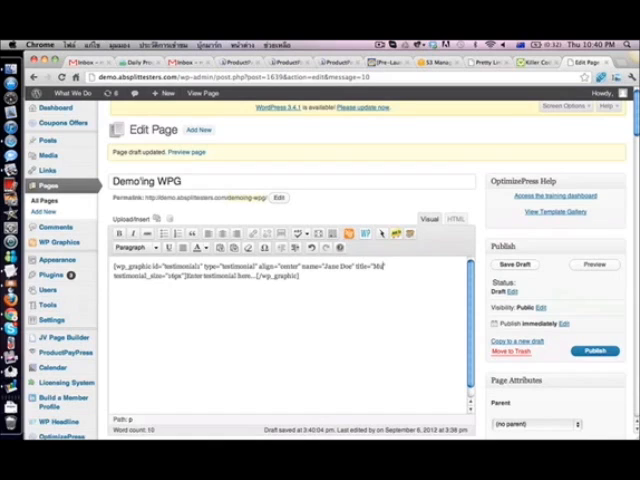
pyautogui.write('Mum')
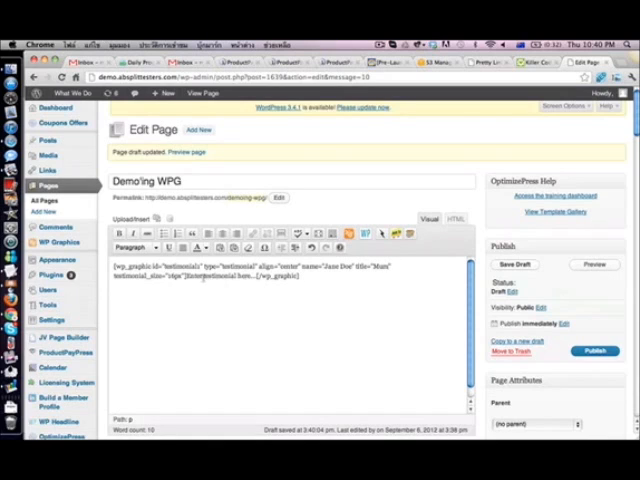
pyautogui.doubleClick(215, 281)
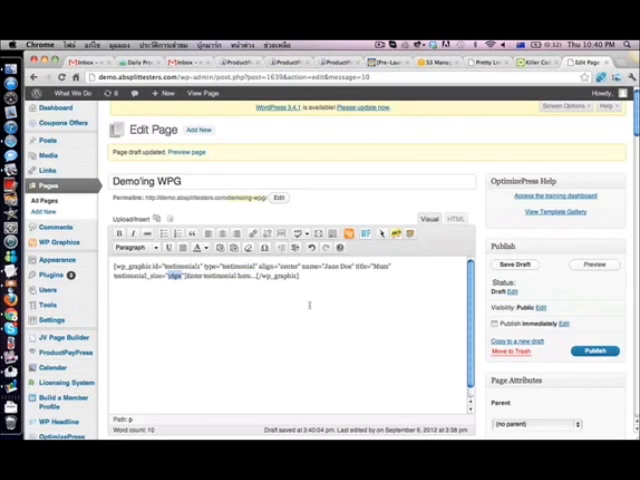
pyautogui.click(514, 264)
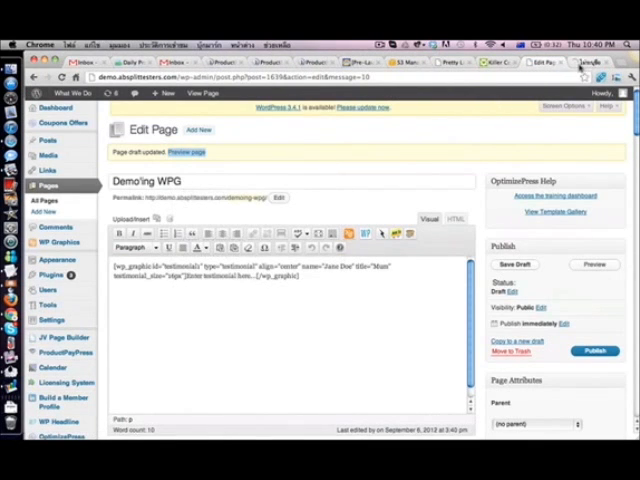
# Step: View the page preview showing the Jane Doe / Mum testimonial box
pyautogui.click(185, 152)
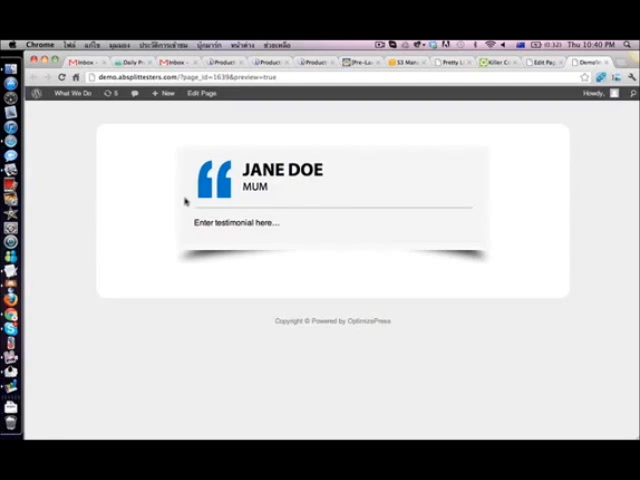
pyautogui.moveTo(368, 163)
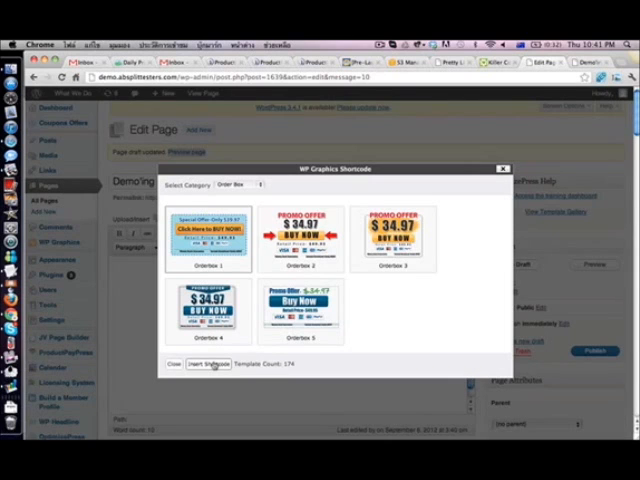
# Step: Insert the Orderbox 1 shortcode into the page body
pyautogui.click(206, 364)
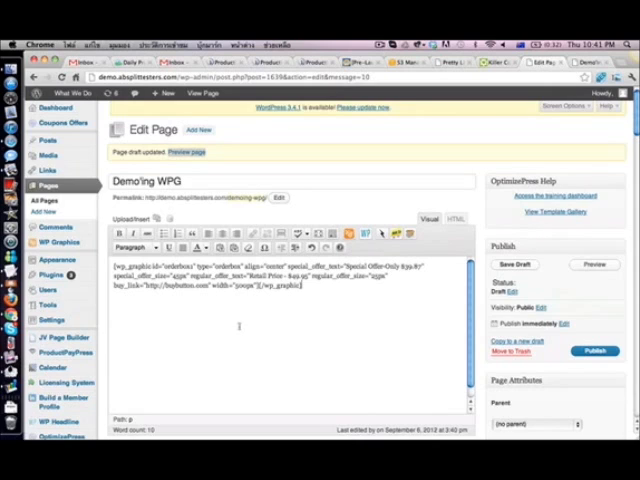
# Step: Change the order box special_offer_text to 'Limited Offer-Only $17'
pyautogui.doubleClick(275, 268)
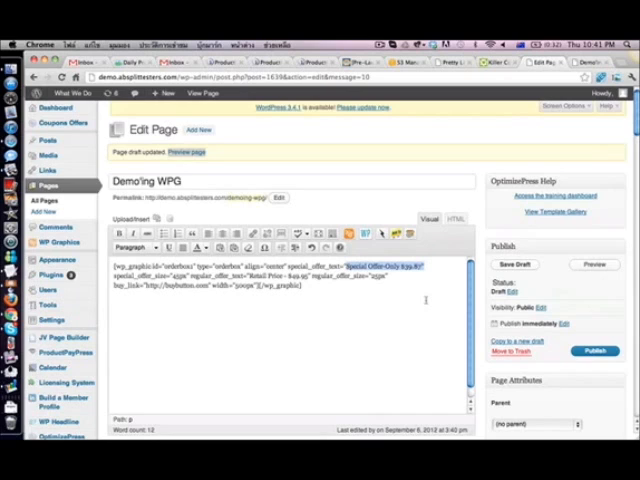
pyautogui.click(515, 264)
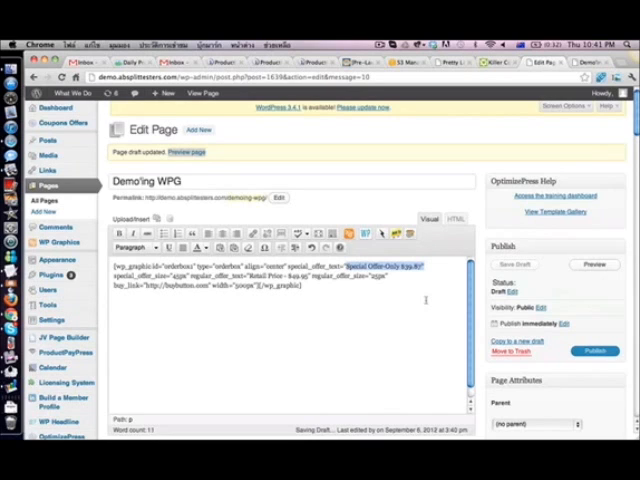
pyautogui.click(514, 264)
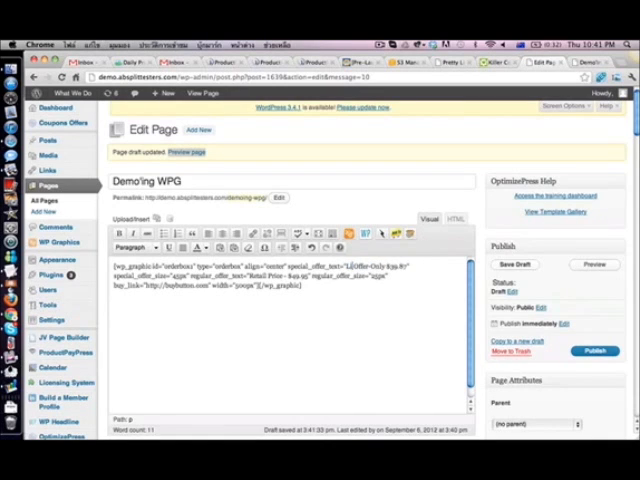
pyautogui.write('Limited')
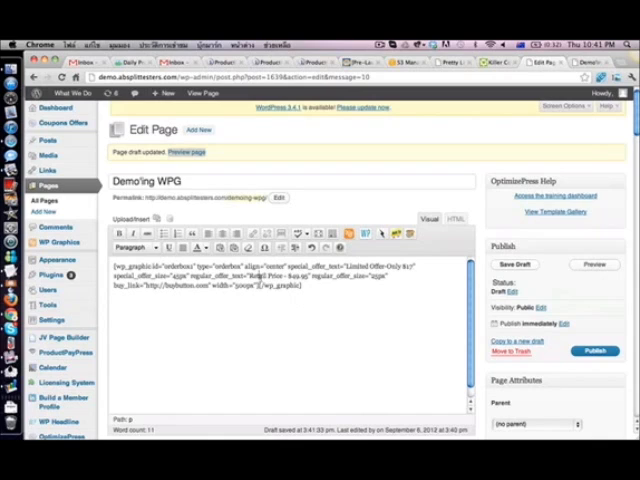
pyautogui.moveTo(240, 277); pyautogui.dragTo(305, 277)
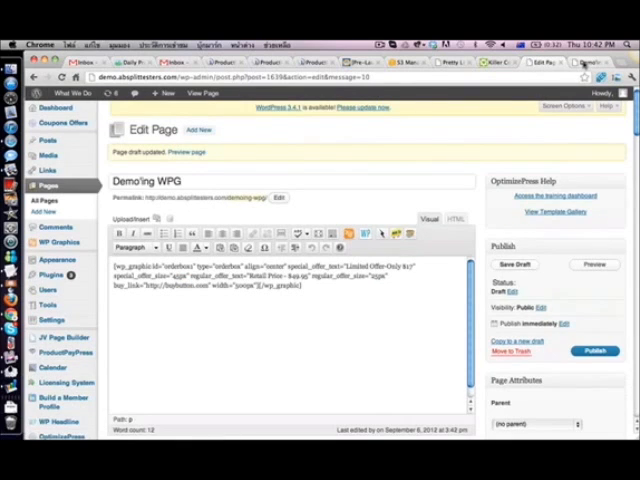
# Step: View the preview showing the 'Limited Offer-Only $17' order box with $49.95 retail price
pyautogui.click(594, 264)
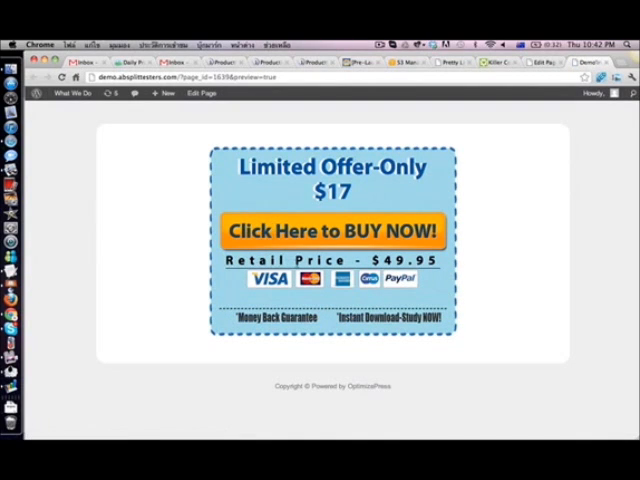
pyautogui.moveTo(520, 162)
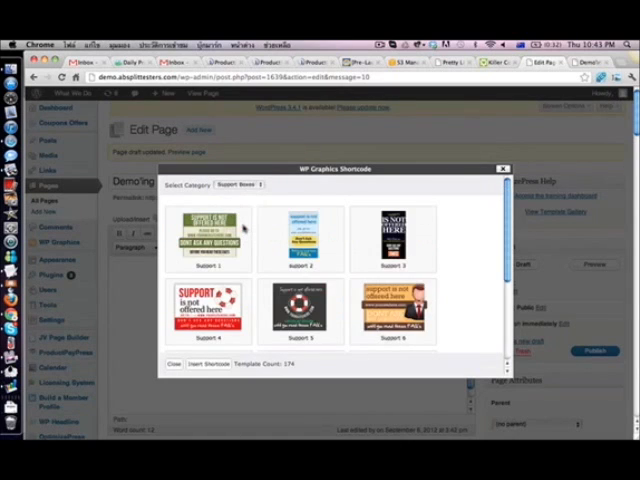
# Step: Scroll through the Note Pad templates in the shortcode gallery
pyautogui.scroll(-3)
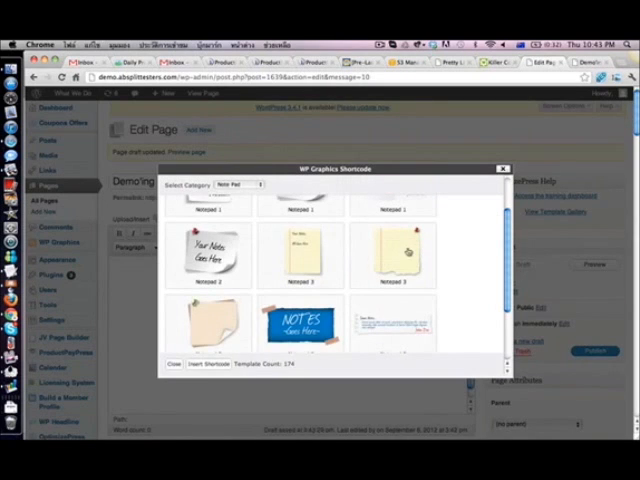
pyautogui.scroll(-3)
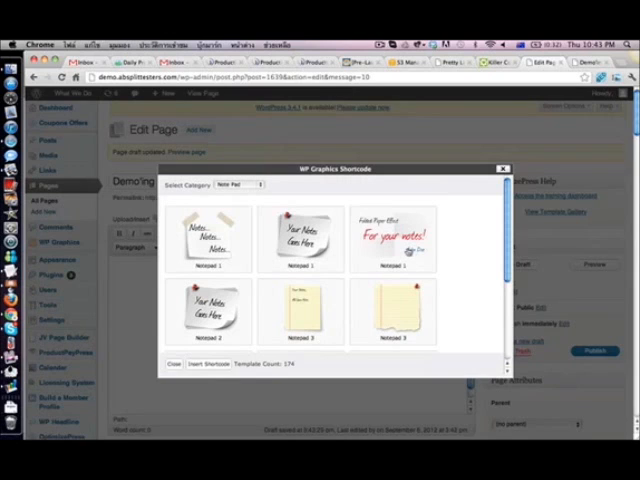